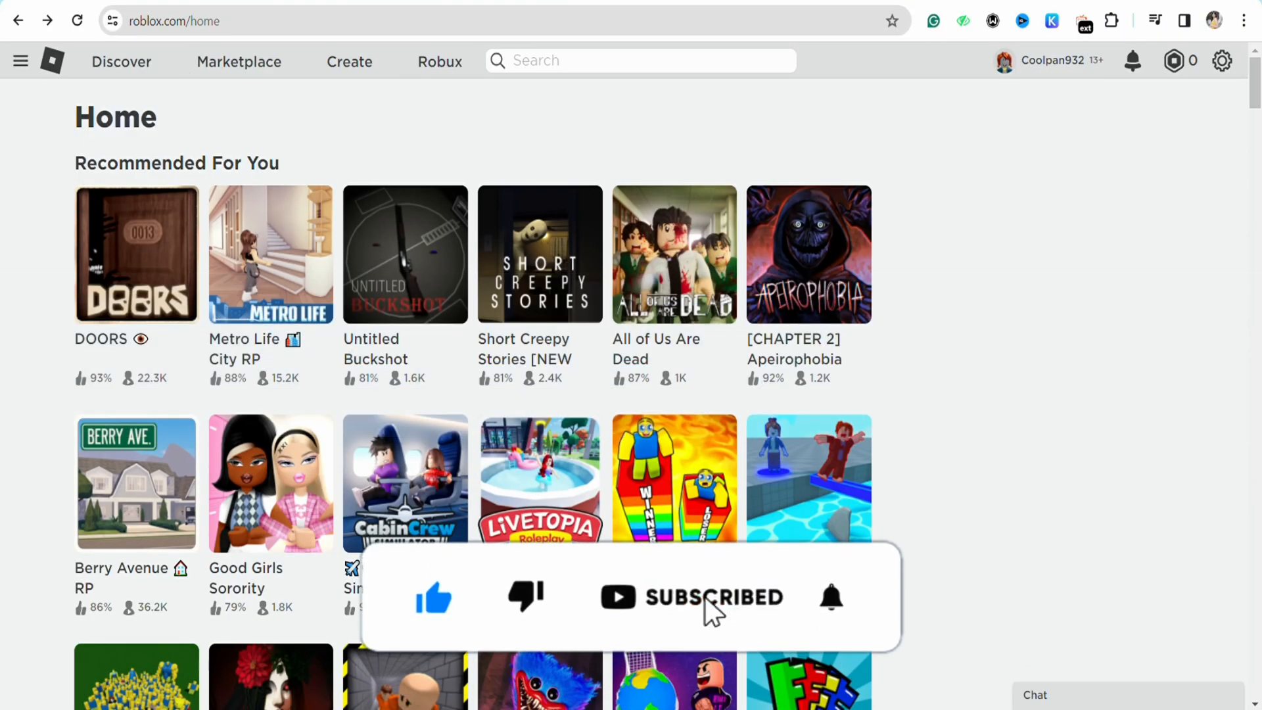
# - Go to Settings from the gear menu and view the Account Info tab
pyautogui.click(830, 597)
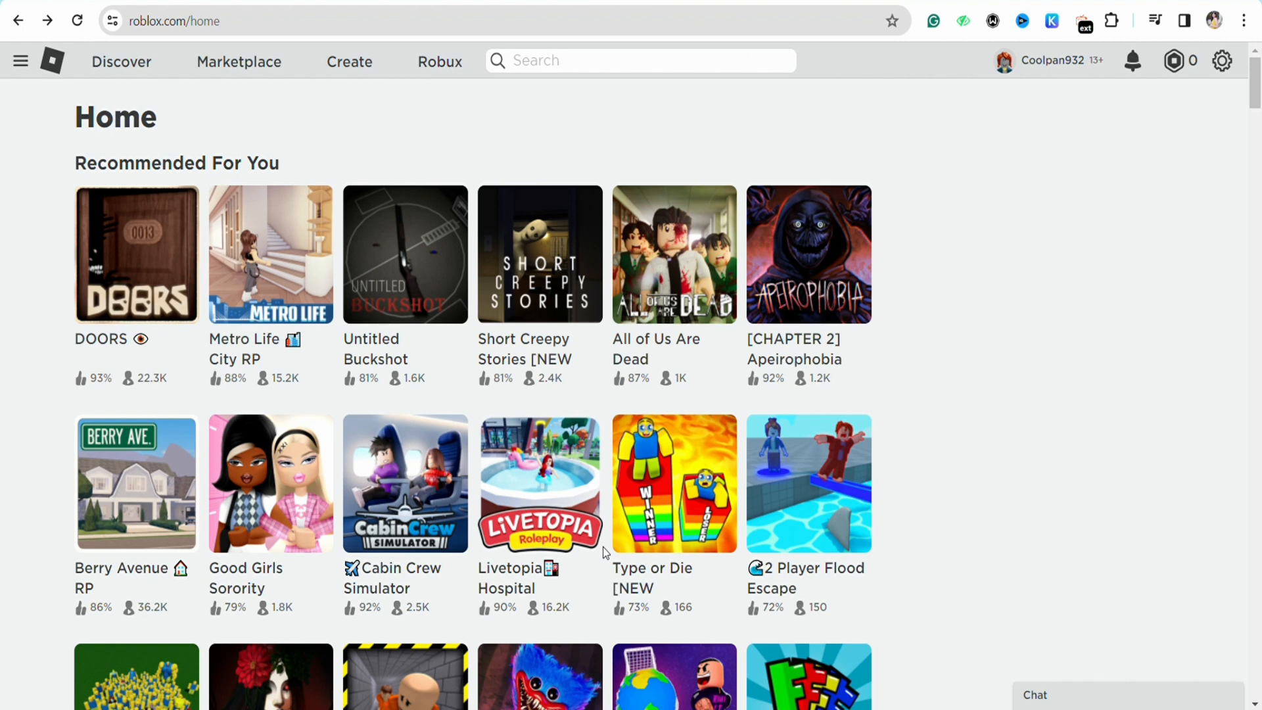
pyautogui.click(1221, 60)
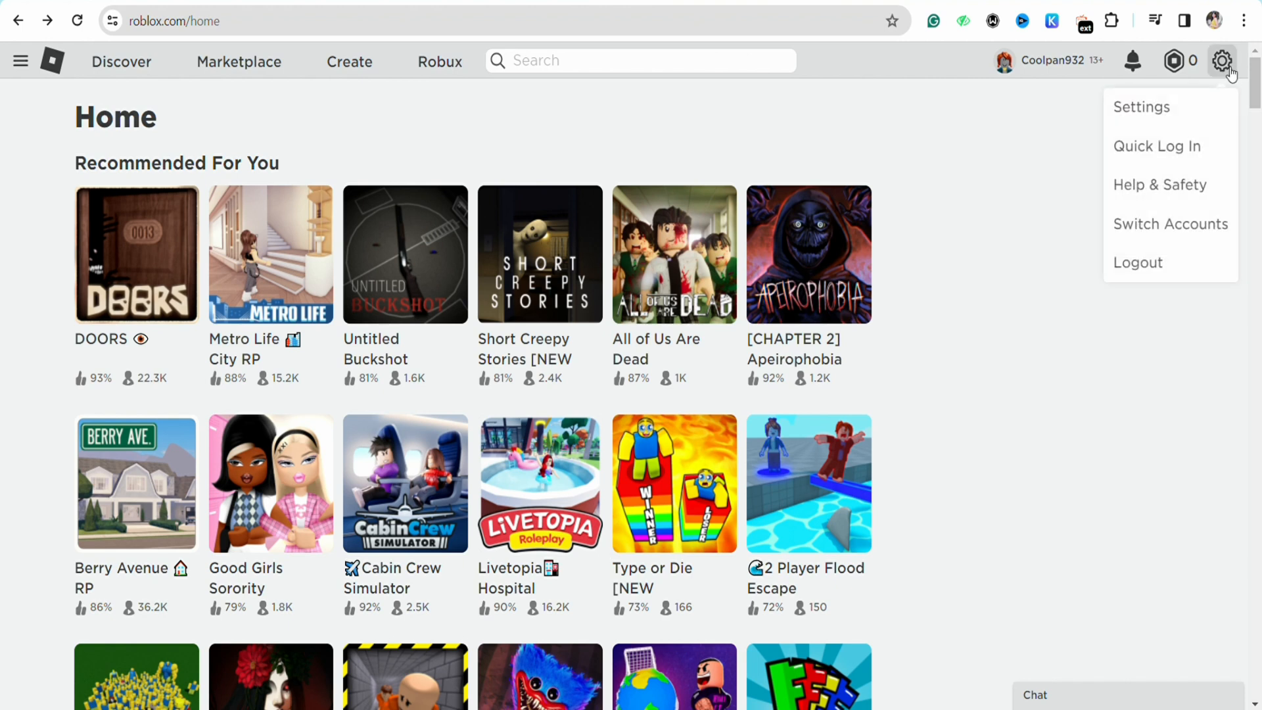
pyautogui.click(1140, 106)
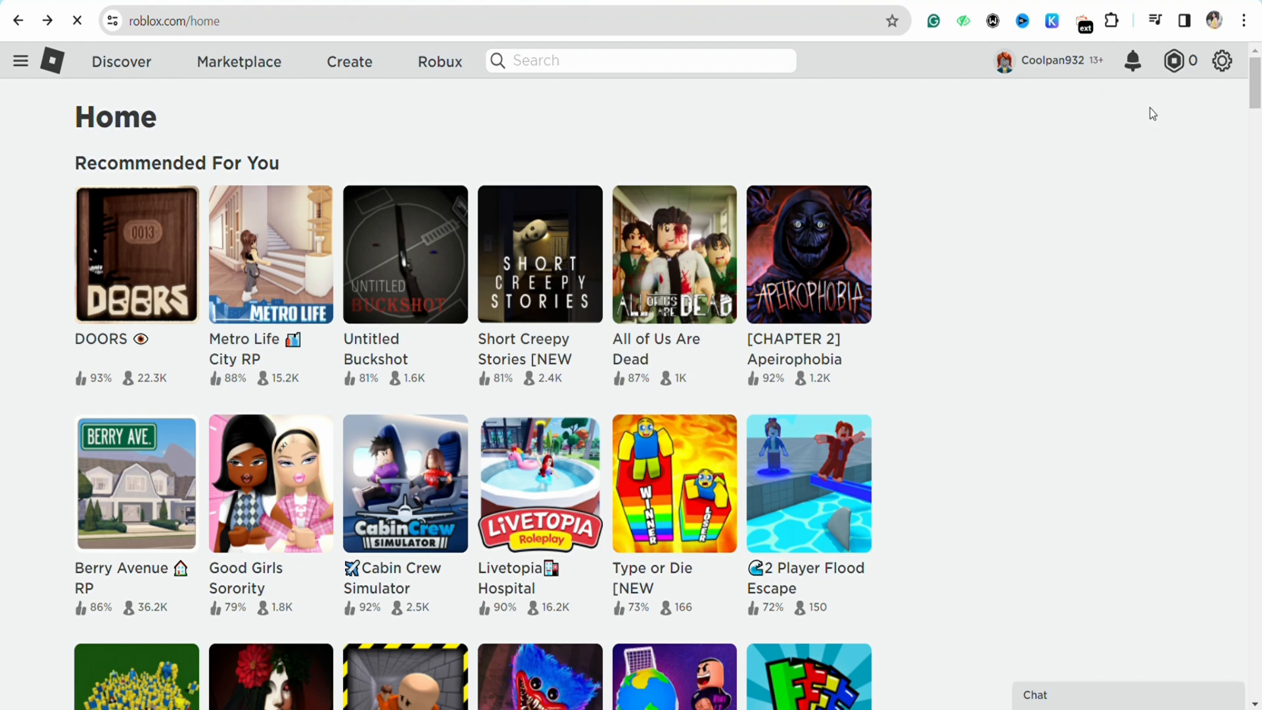
pyautogui.click(1221, 60)
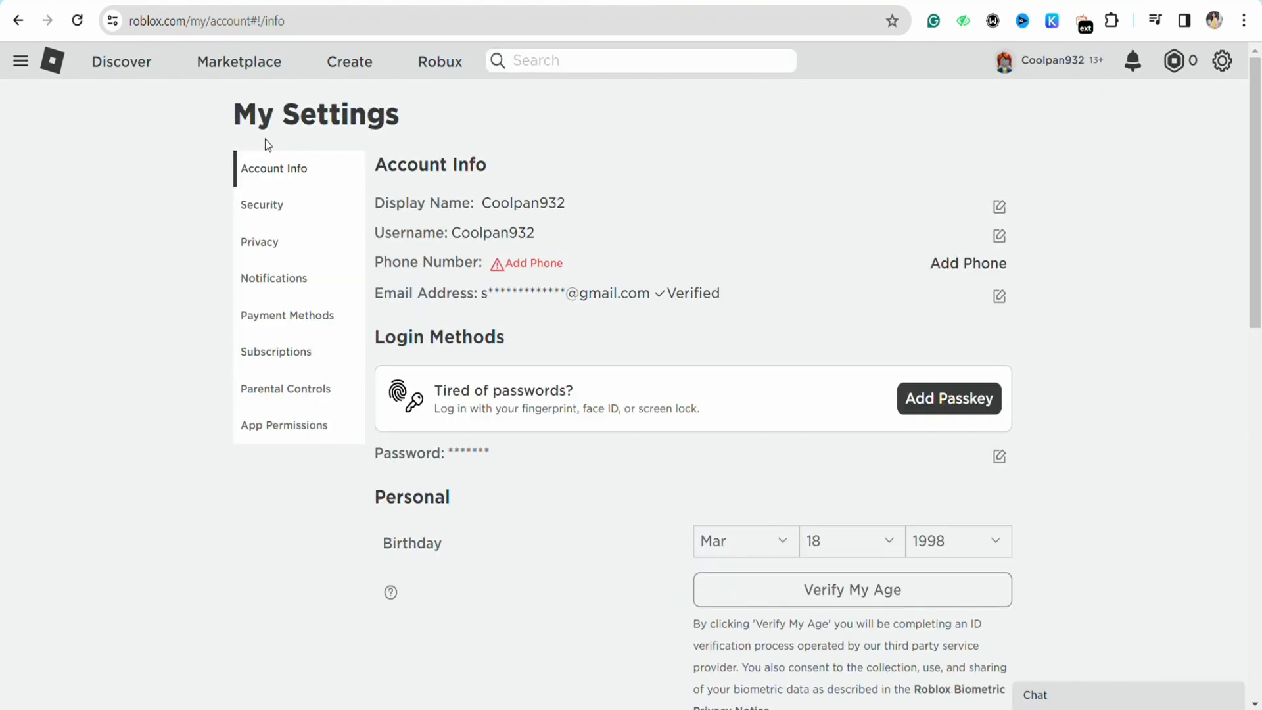
pyautogui.moveTo(304, 277)
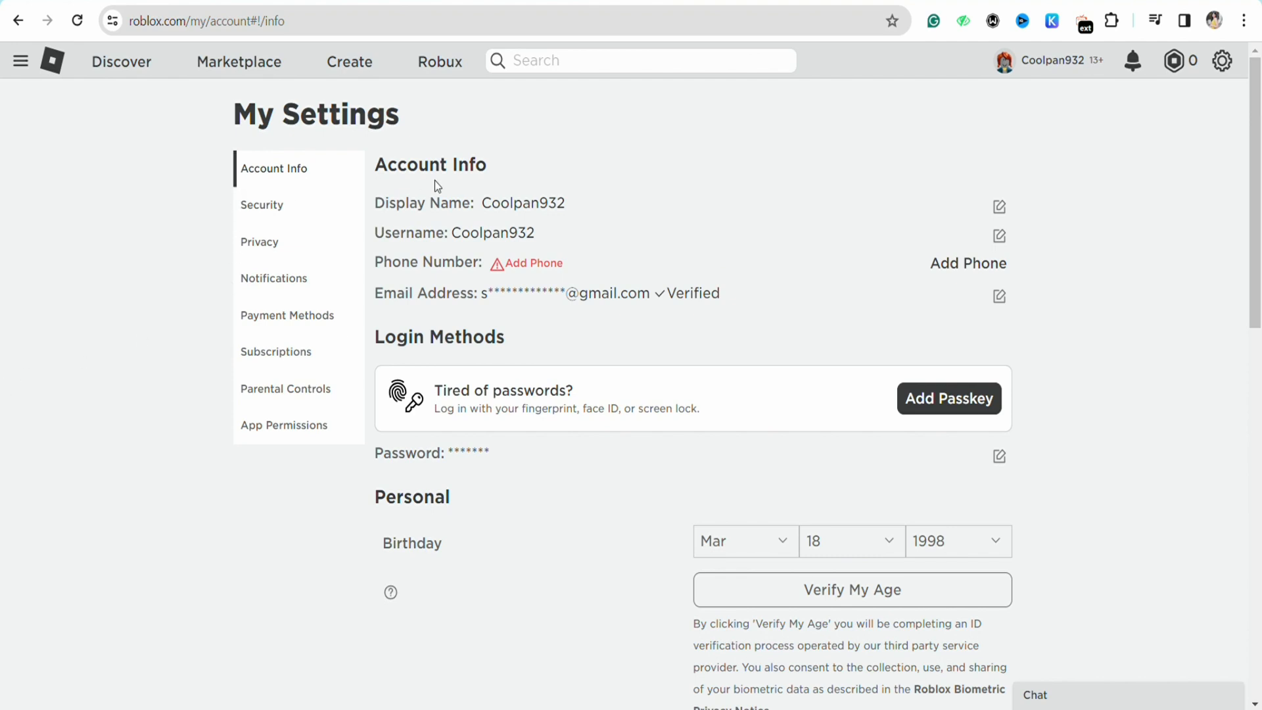
pyautogui.moveTo(655, 373)
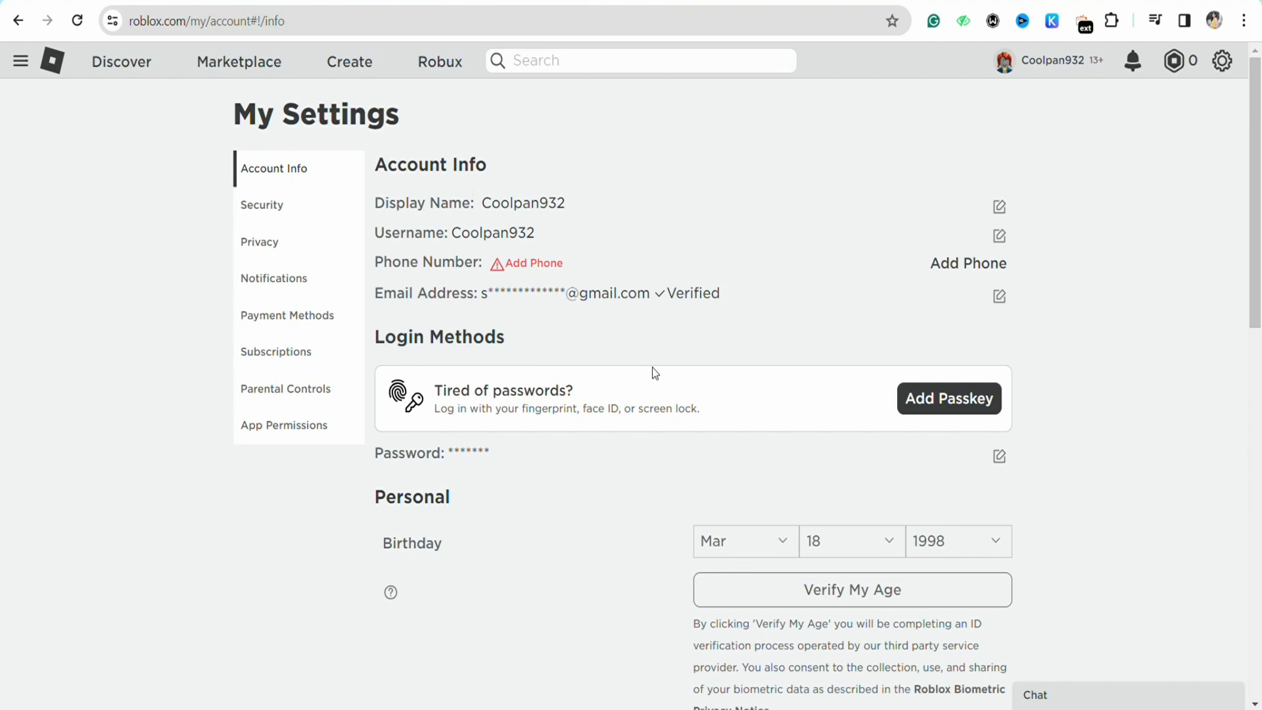
# - Scroll to the Personal section and select the Account Location label, currently India
pyautogui.scroll(-3)
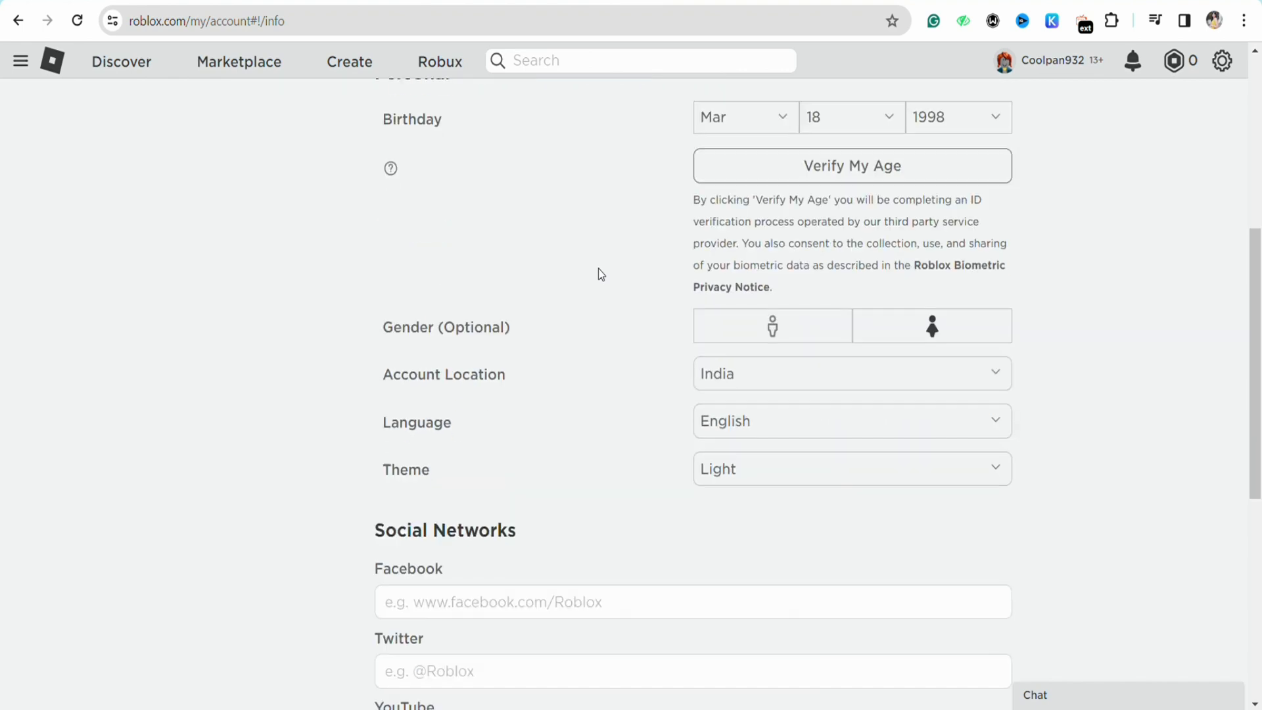
pyautogui.scroll(-3)
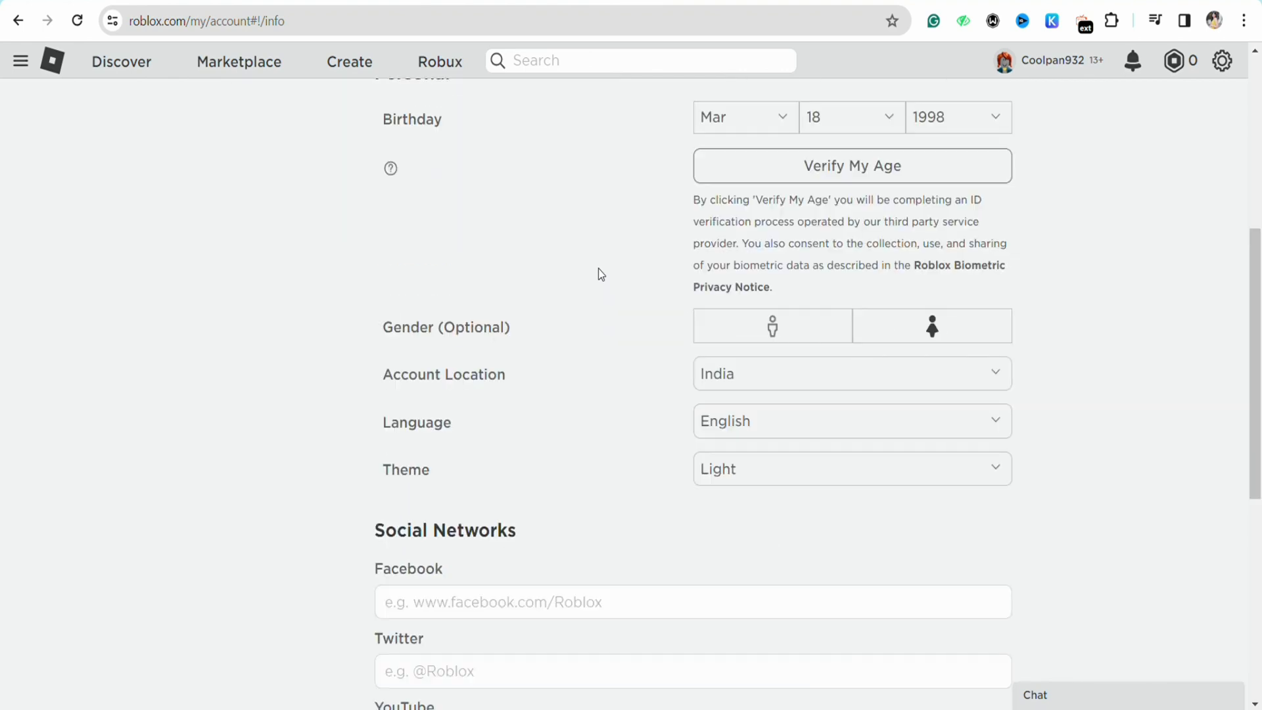
pyautogui.doubleClick(435, 162)
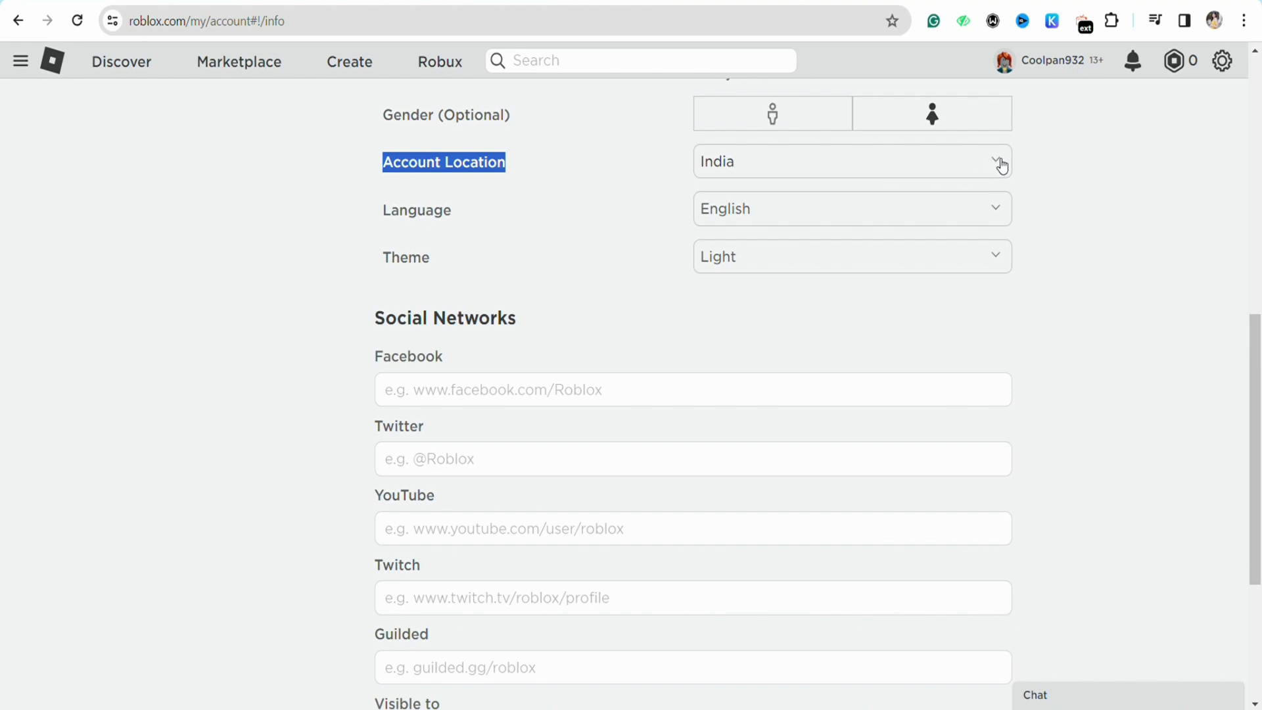
pyautogui.moveTo(793, 312)
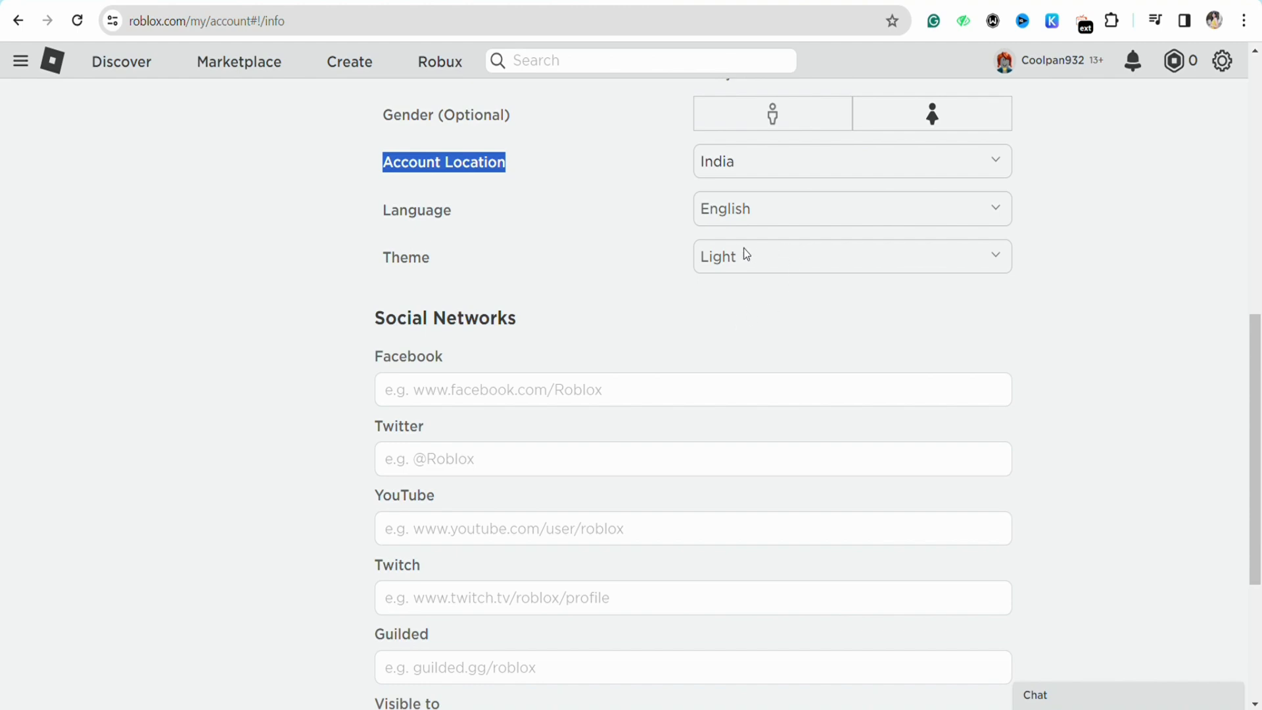
pyautogui.moveTo(770, 311)
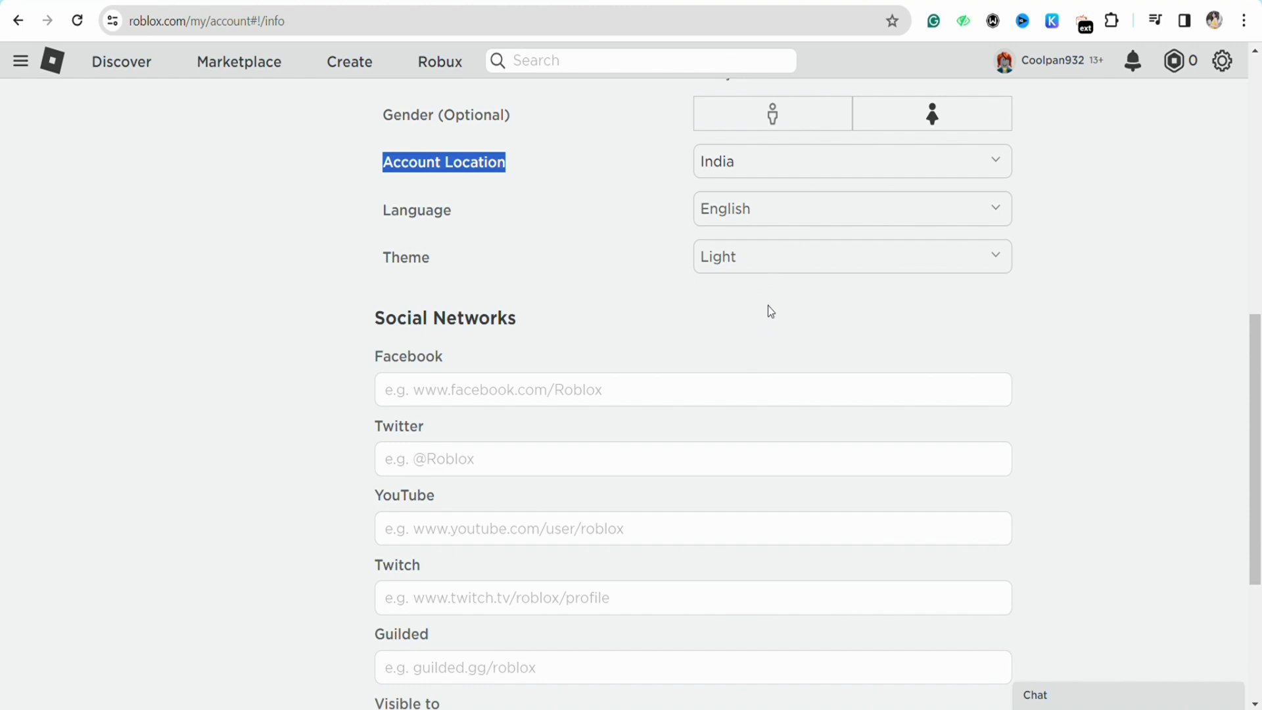
# - Open Change Location from the Account Location dropdown and highlight its change-only-once warning
pyautogui.click(851, 160)
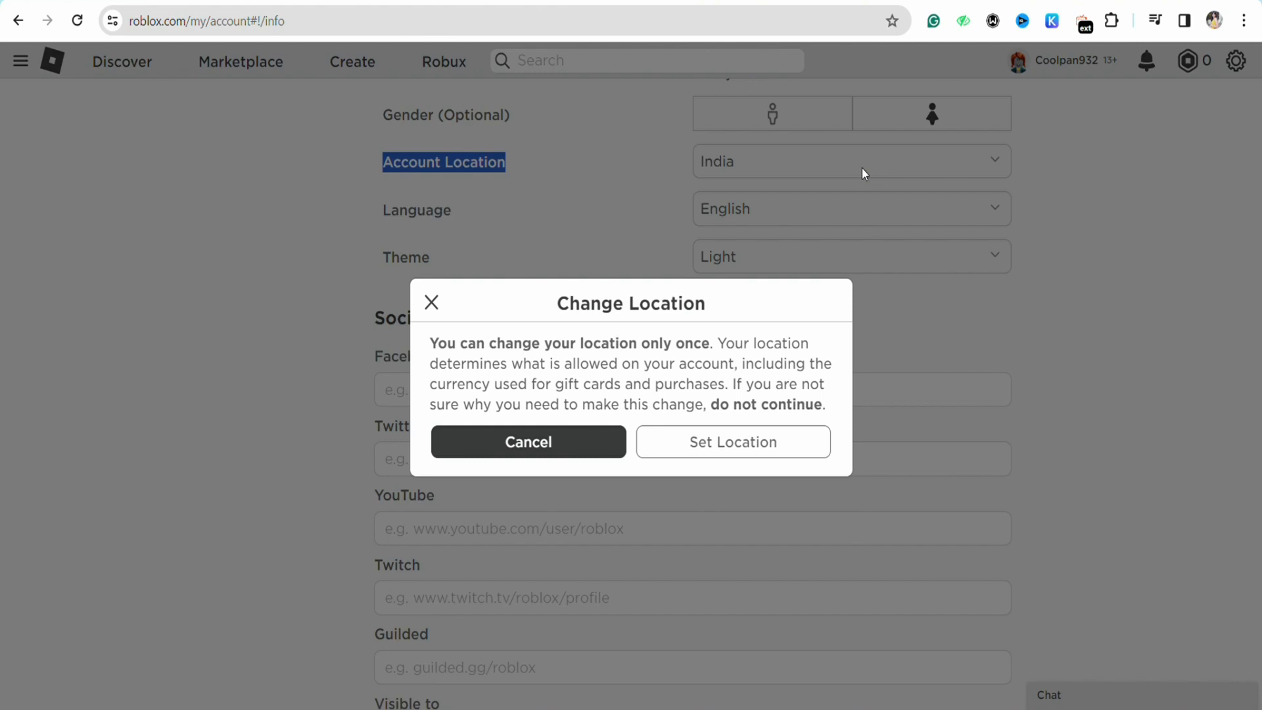
pyautogui.moveTo(681, 345)
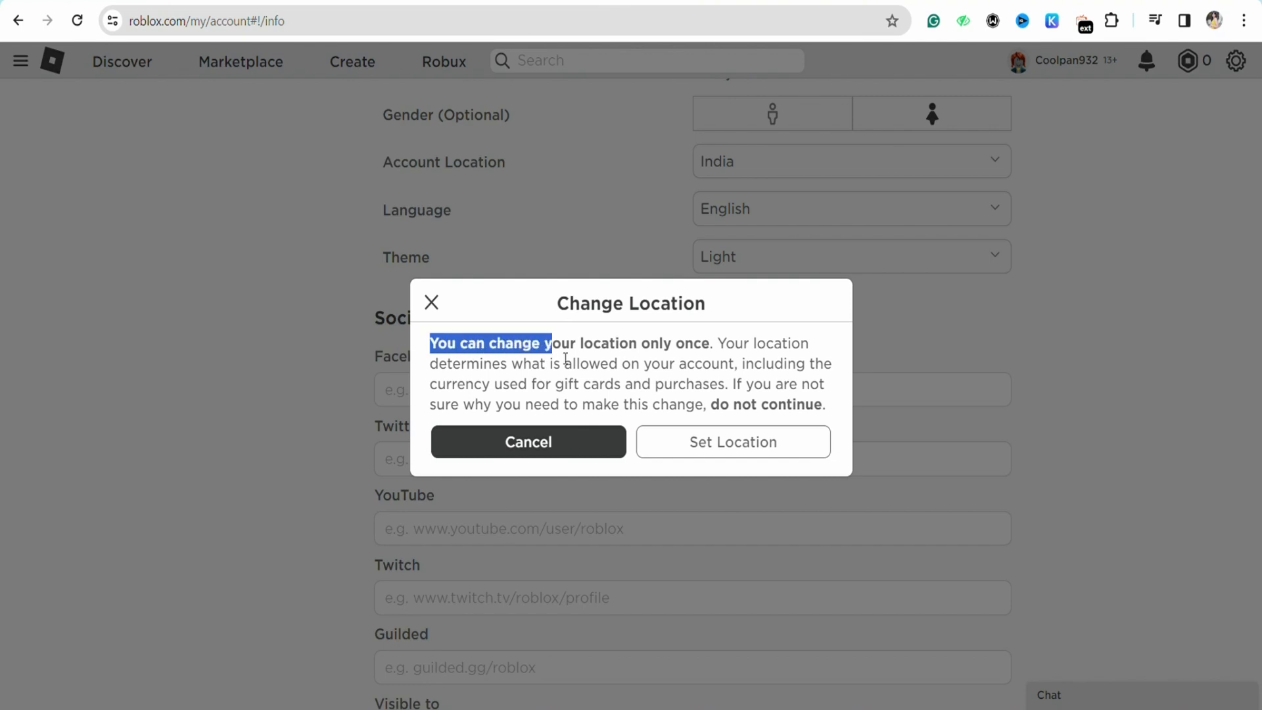
pyautogui.moveTo(544, 343); pyautogui.dragTo(711, 343)
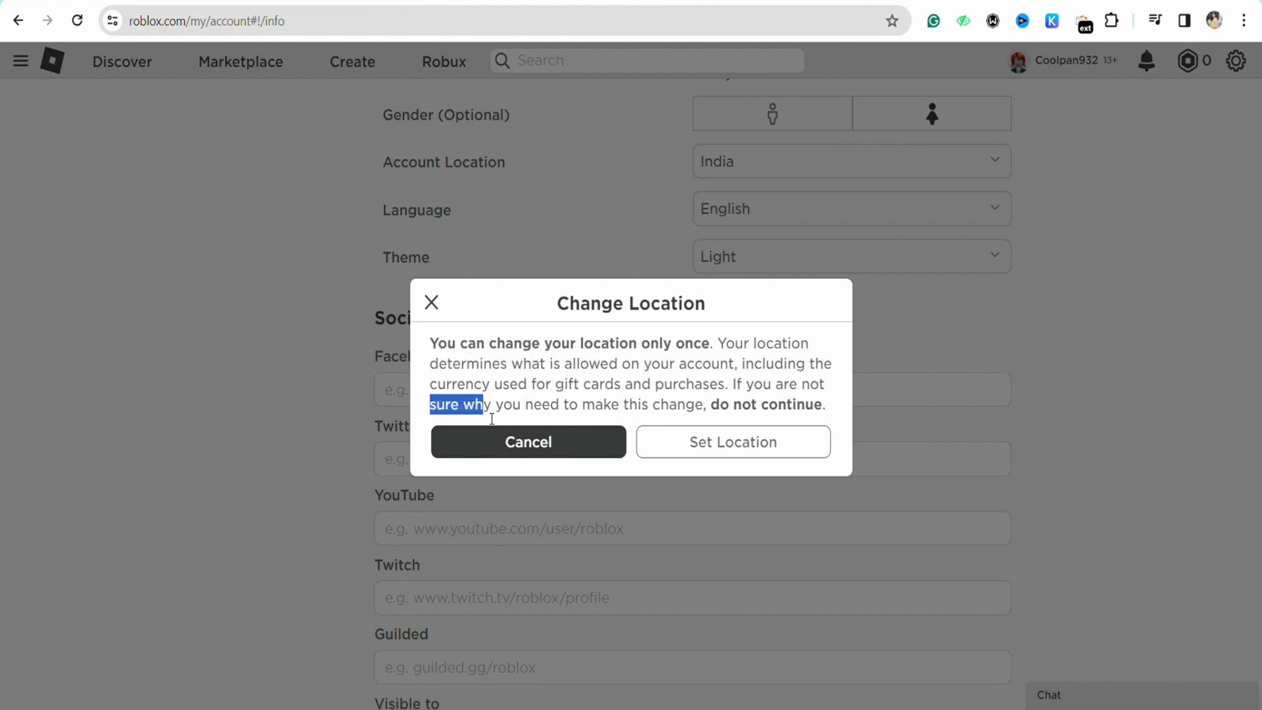
pyautogui.moveTo(483, 404); pyautogui.dragTo(706, 404)
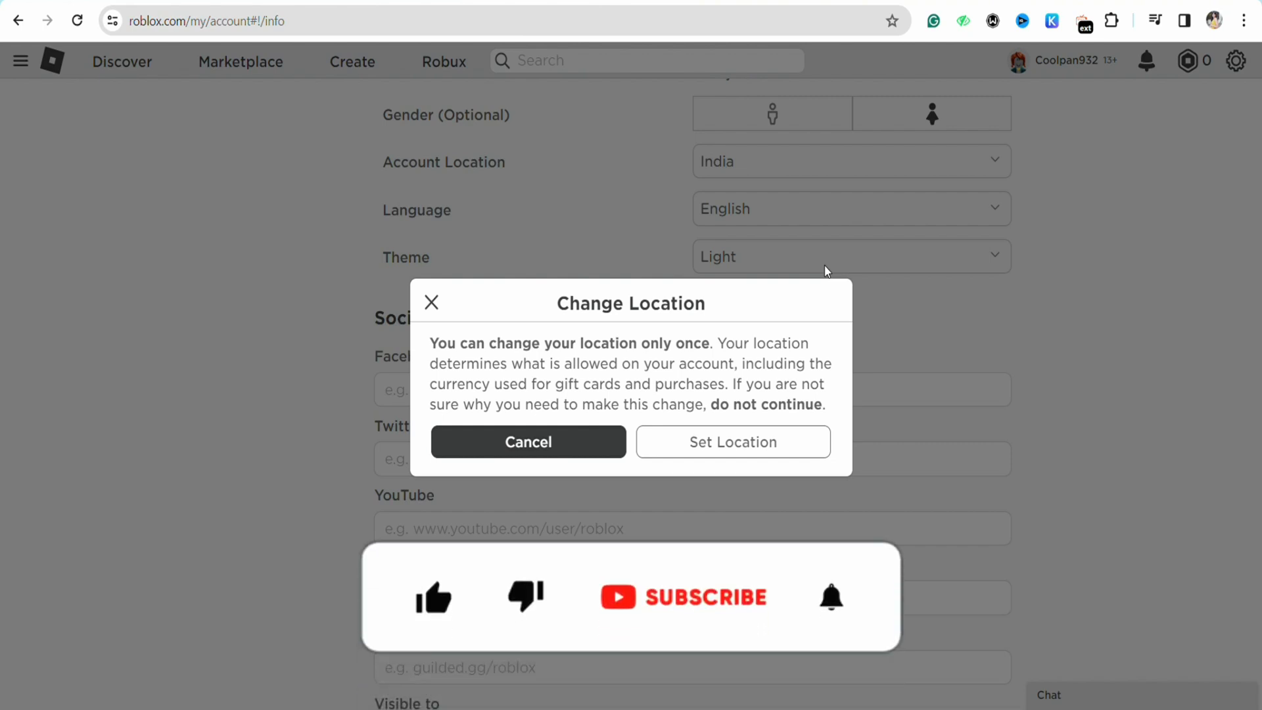
pyautogui.click(434, 597)
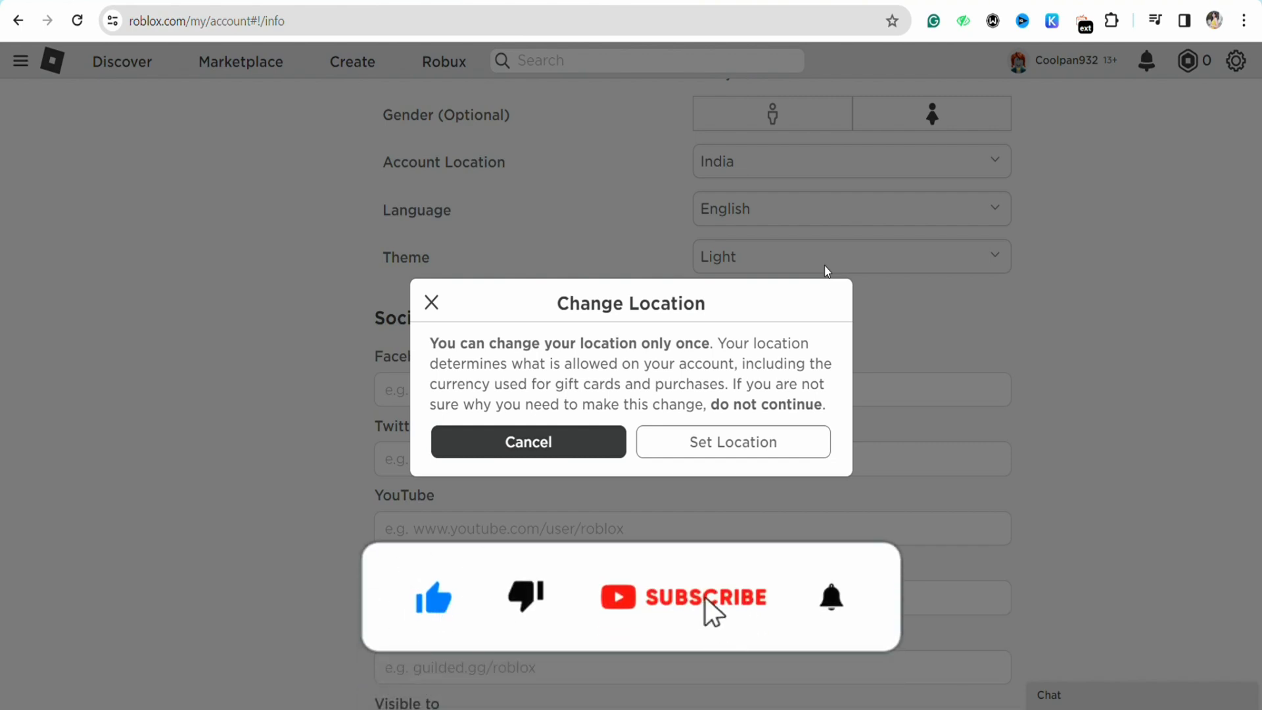